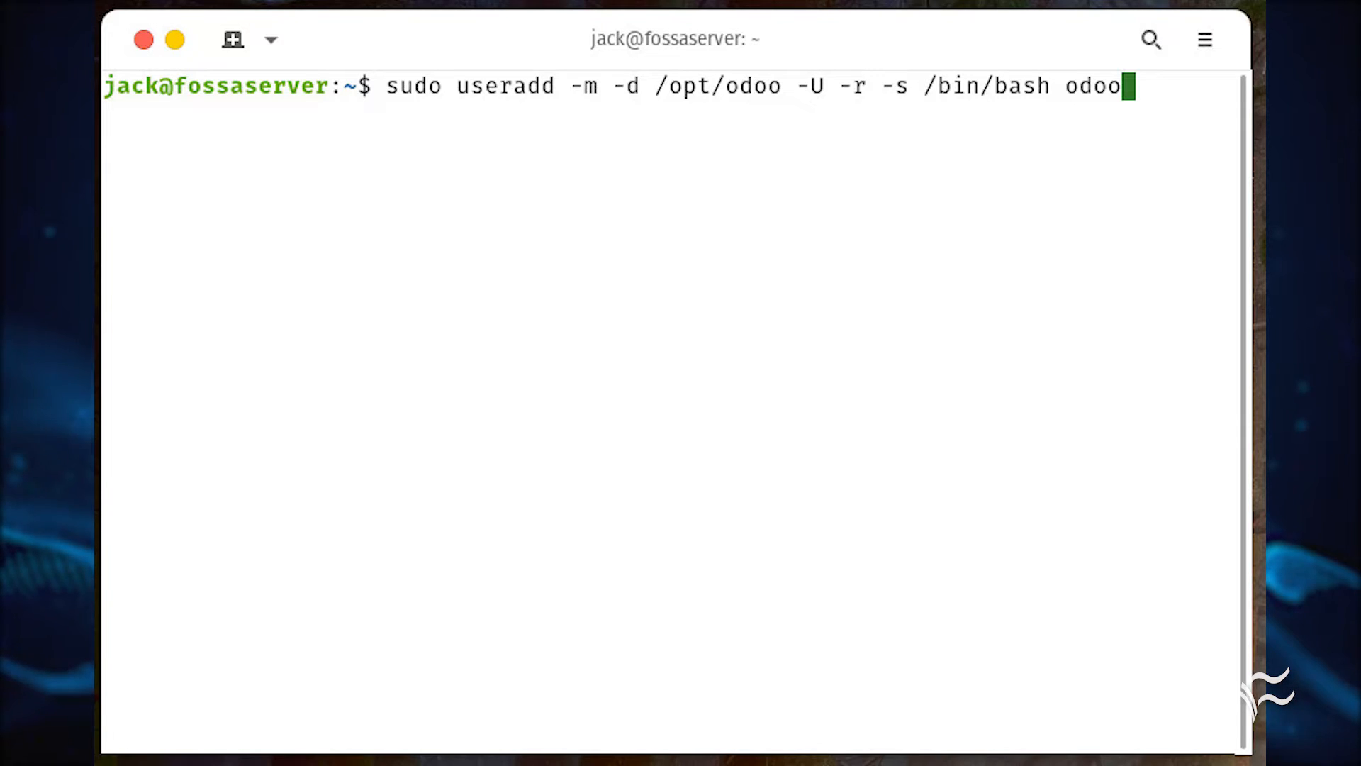
# Step: Create the odoo PostgreSQL superuser role with createuser -s odoo as postgres
pyautogui.write('sudo su - postgres -c "createuser -s odoo"')
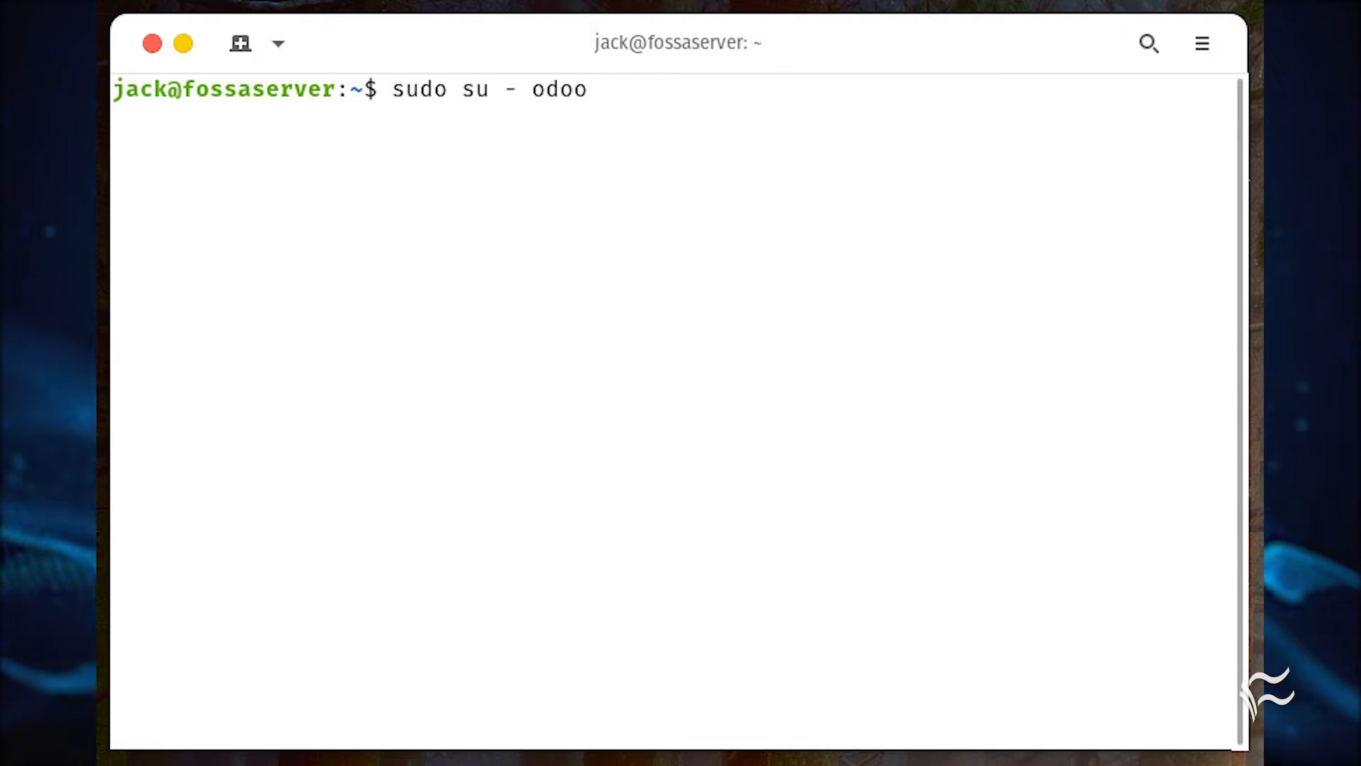
# Step: Clone Odoo 15.0 into /opt/odoo/odoo15 and install its requirements into the activated odoo15-venv
pyautogui.write('git clone https://www.github.com/odoo/odoo --depth 1 --branch 15.0 /opt/odoo/odoo15')
pyautogui.write('cd /opt/odoo')
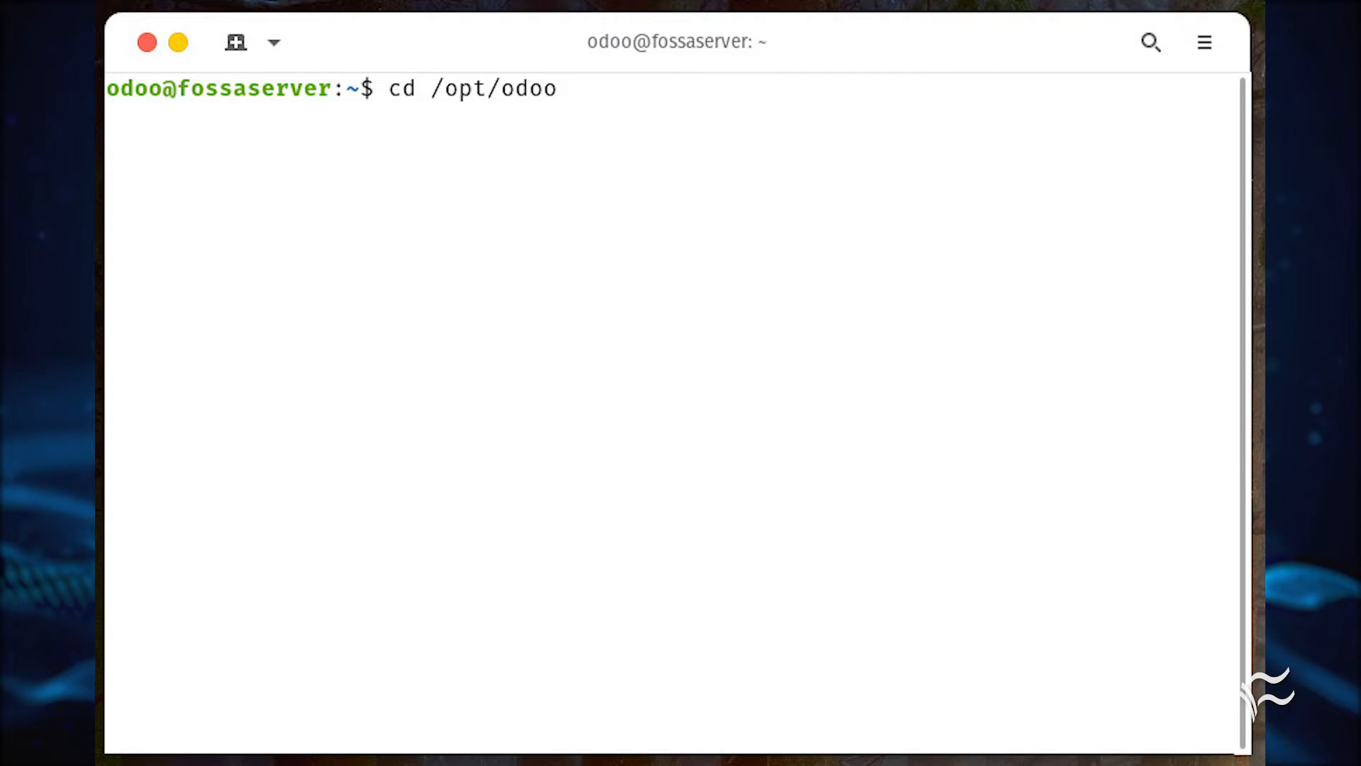
pyautogui.write('python3 -m venv odoo15-venv')
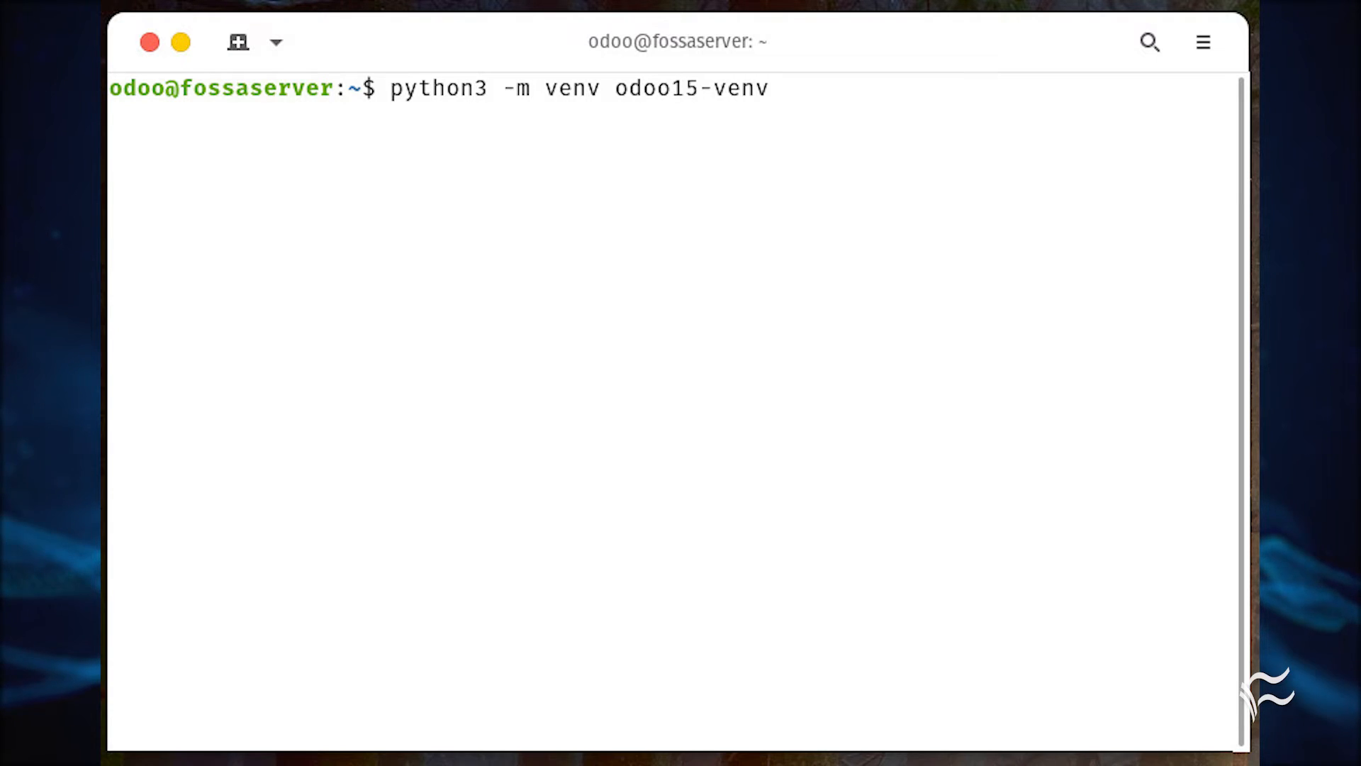
pyautogui.write('source odoo15-venv/bin/activate')
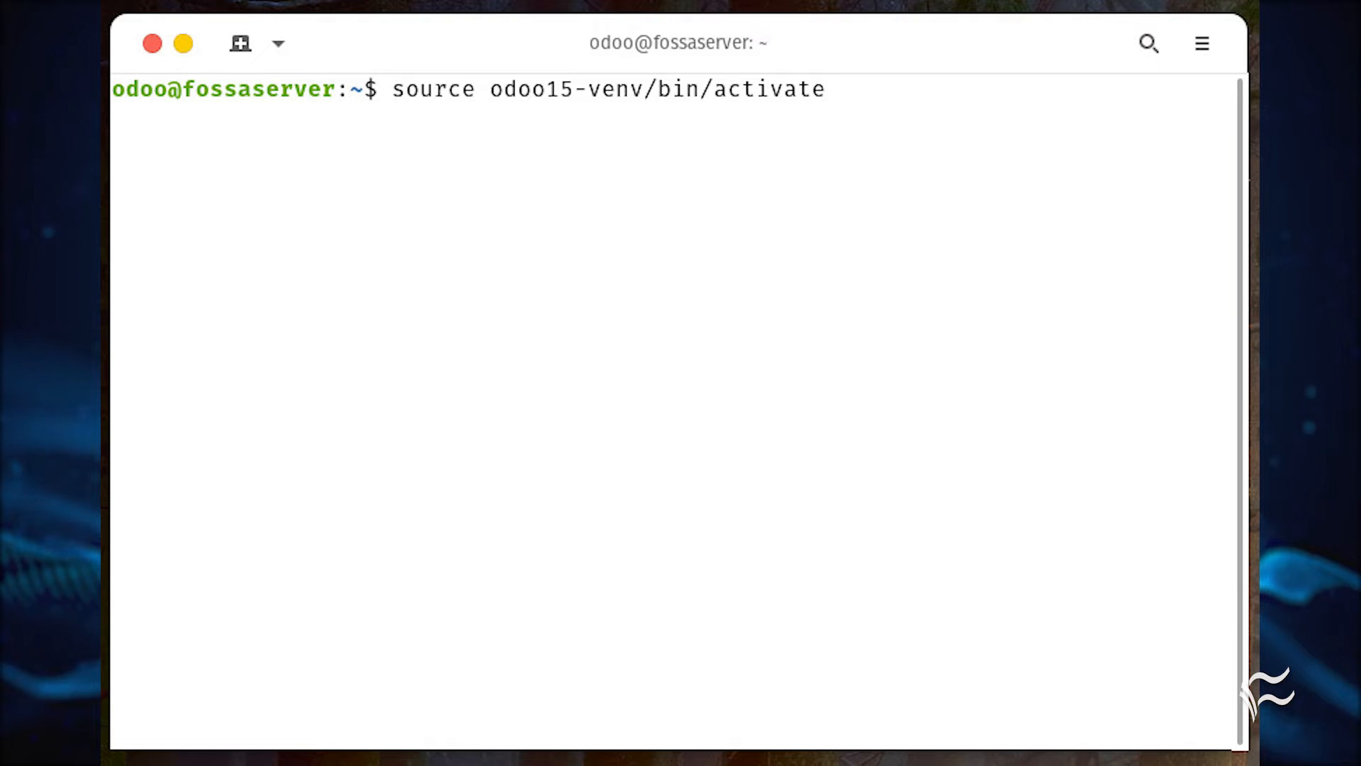
pyautogui.write('pip3 install wheel')
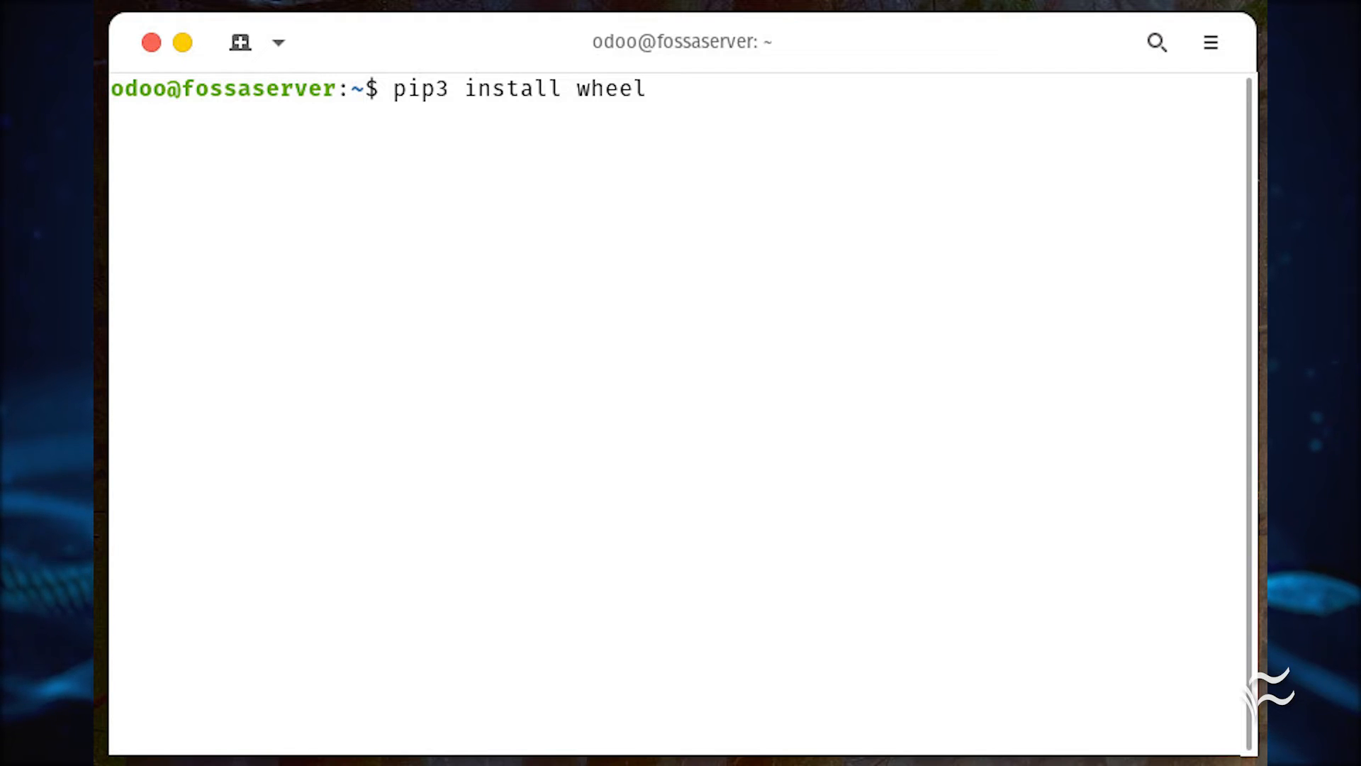
pyautogui.write('pip3 install -r odoo15/requirements.txt')
pyautogui.write('deactivat')
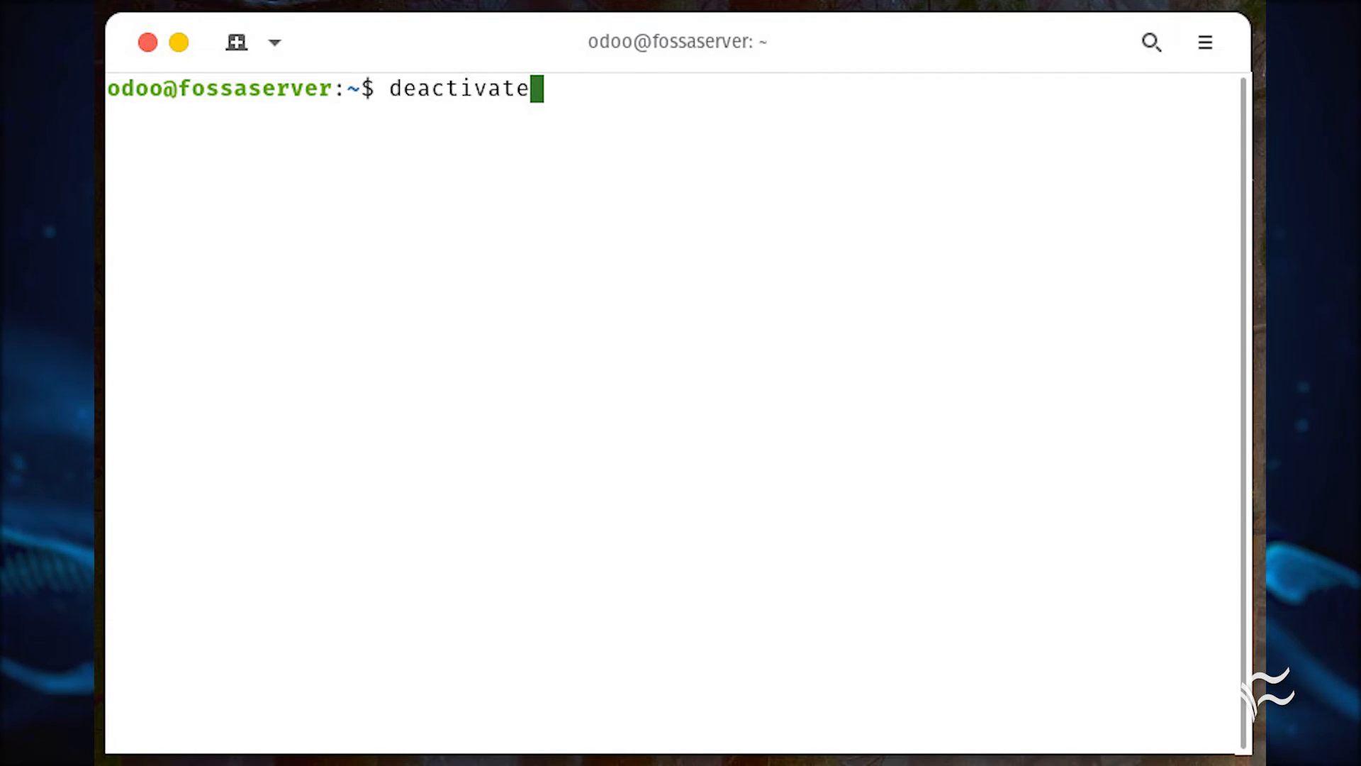
# Step: Exit the odoo user session to return to the regular account
pyautogui.write('exit')
pyautogui.write('sudo cp /opt/odoo/odoo15/debian/odoo.conf /etc/odoo15.conf')
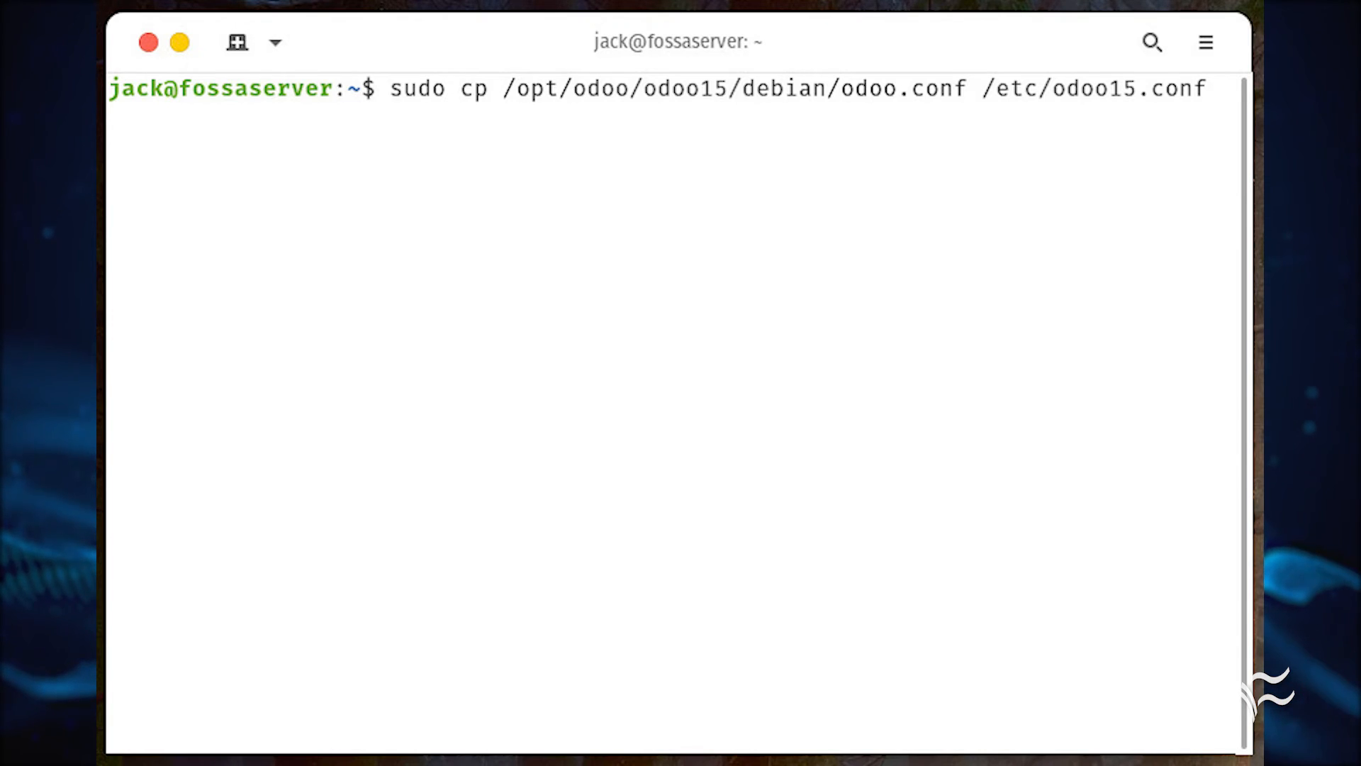
# Step: Edit /etc/odoo15.conf and the odoo15 service file, then enable and start odoo15
pyautogui.write('sudo nano /etc/odoo15.conf')
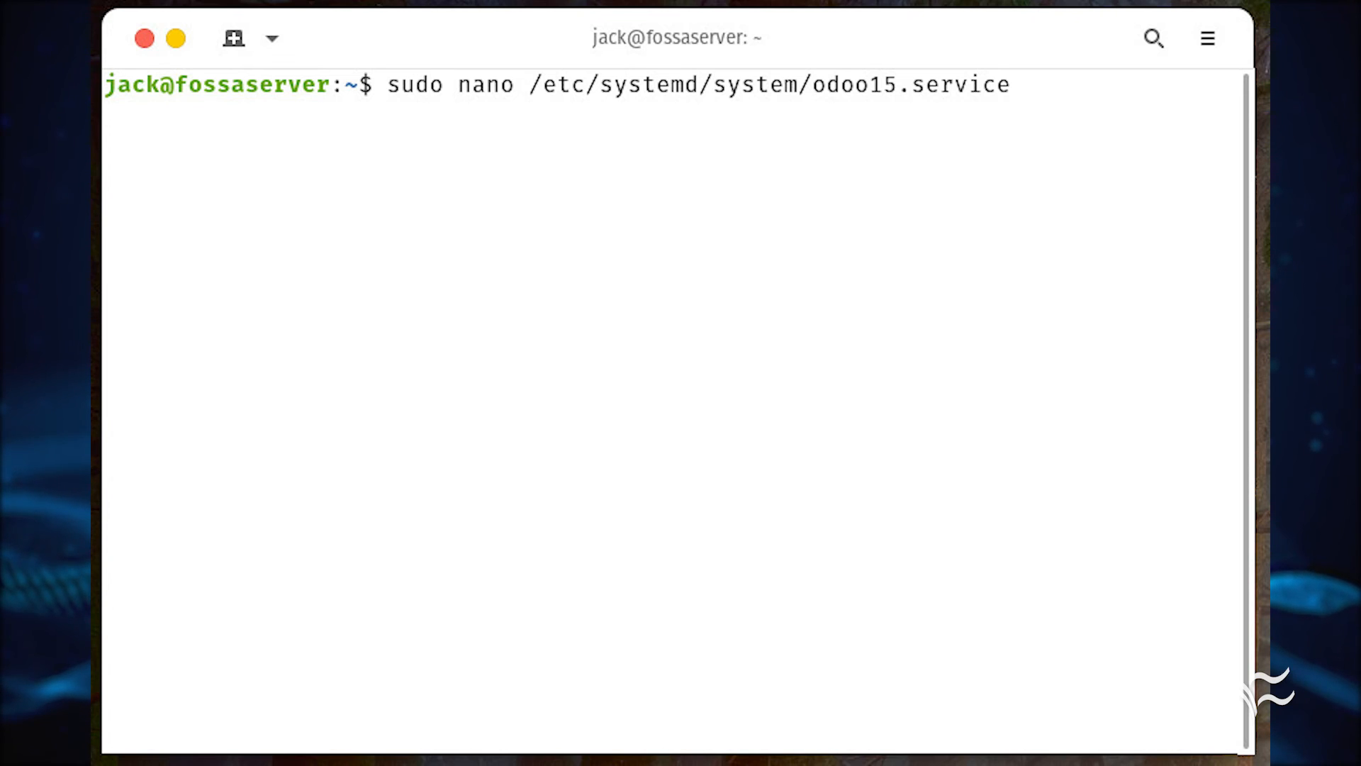
pyautogui.press('Return')
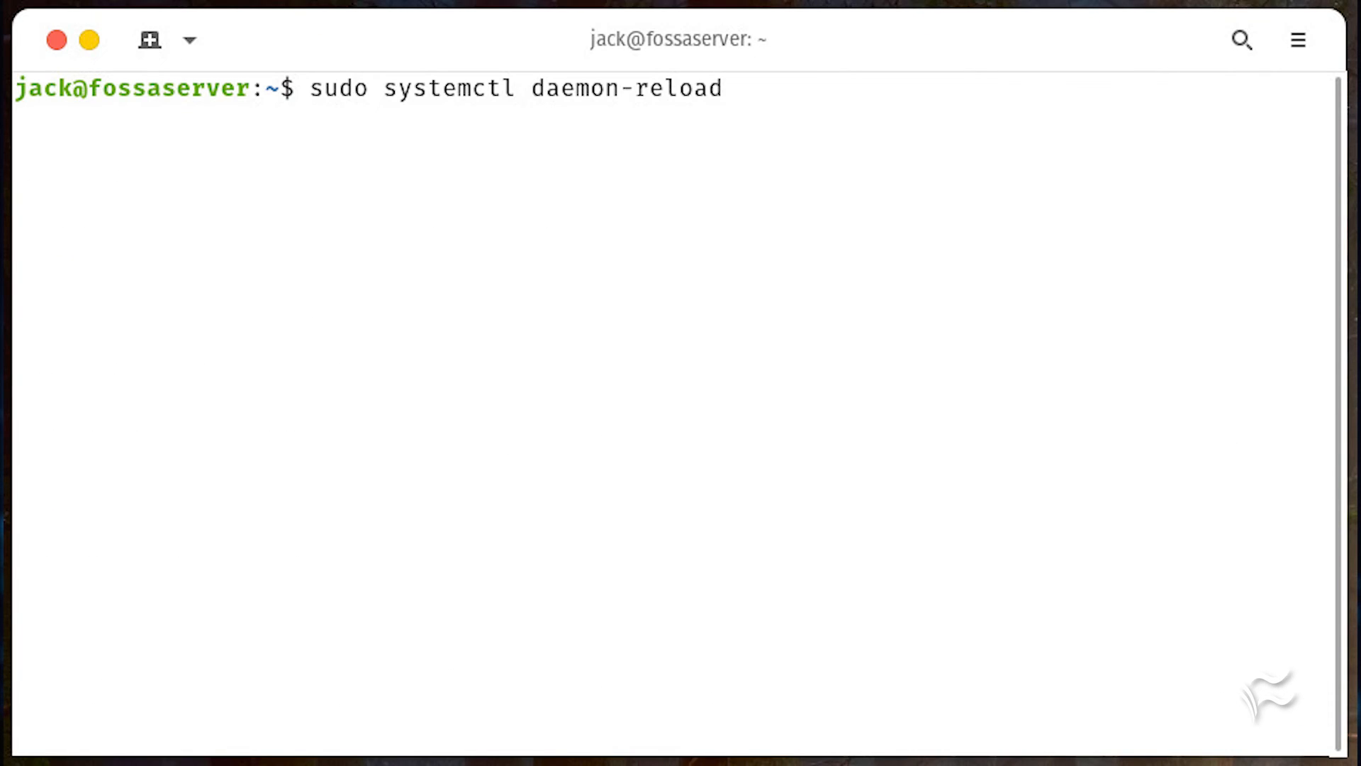
pyautogui.write('sudo systemctl enable --now odoo15')
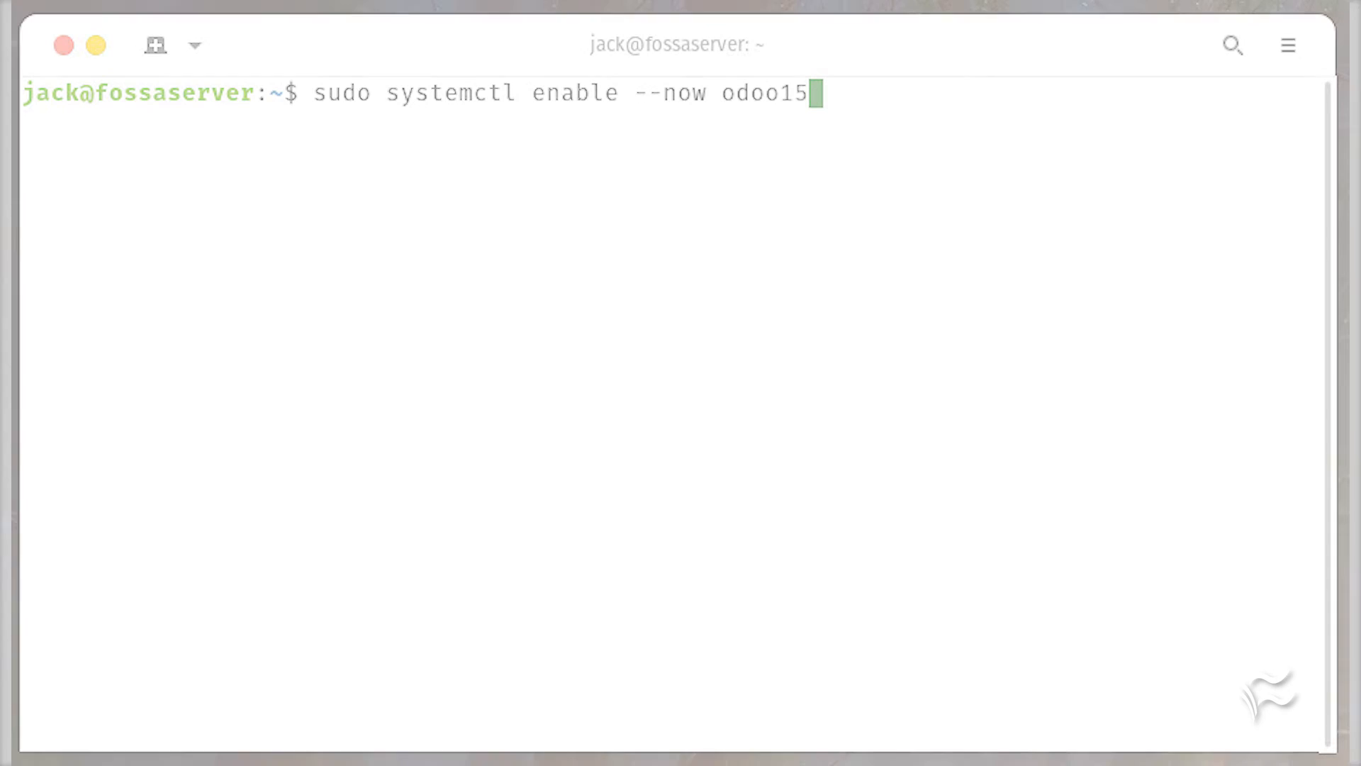